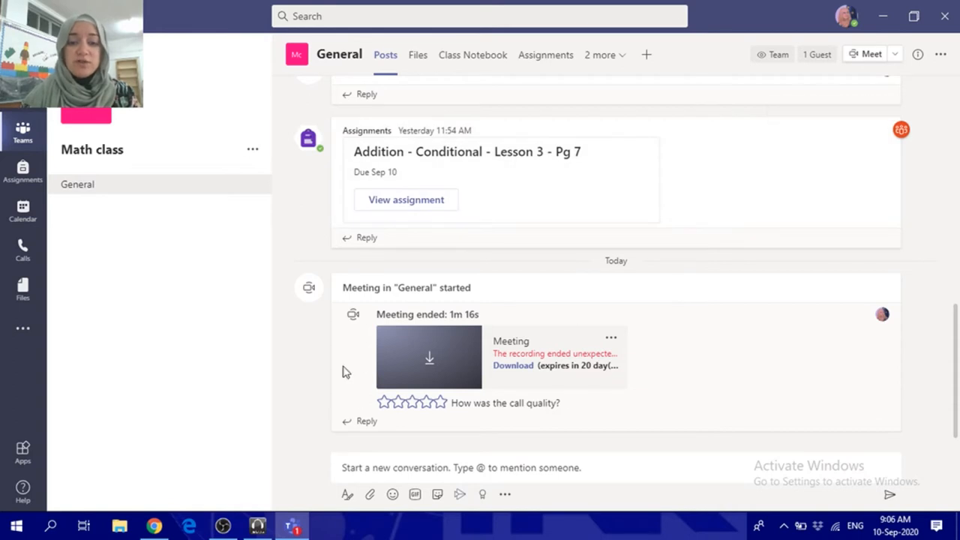
- Download the General channel meeting recording as video.mp4 and open the downloaded file
{"action": "left_click", "coordinate": [513, 366]}
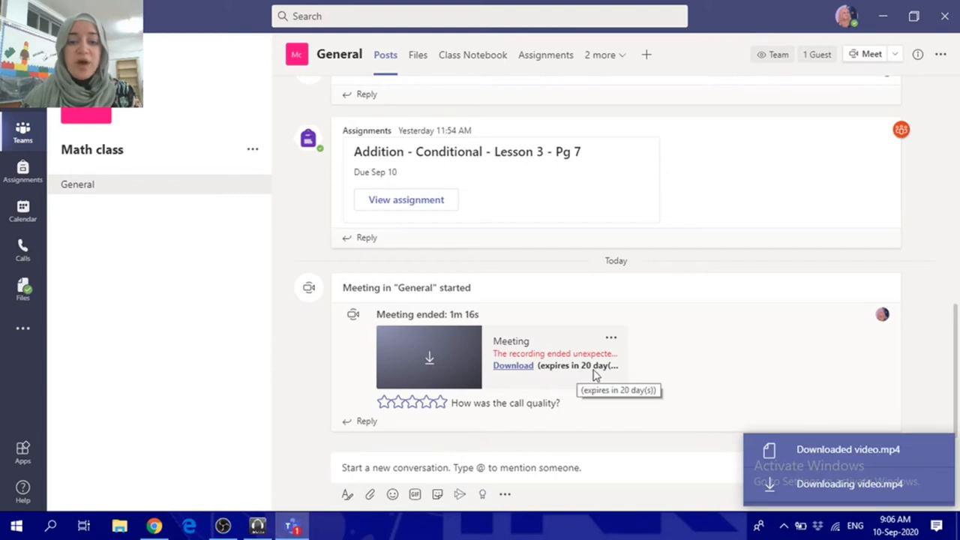
{"action": "left_click", "coordinate": [429, 357]}
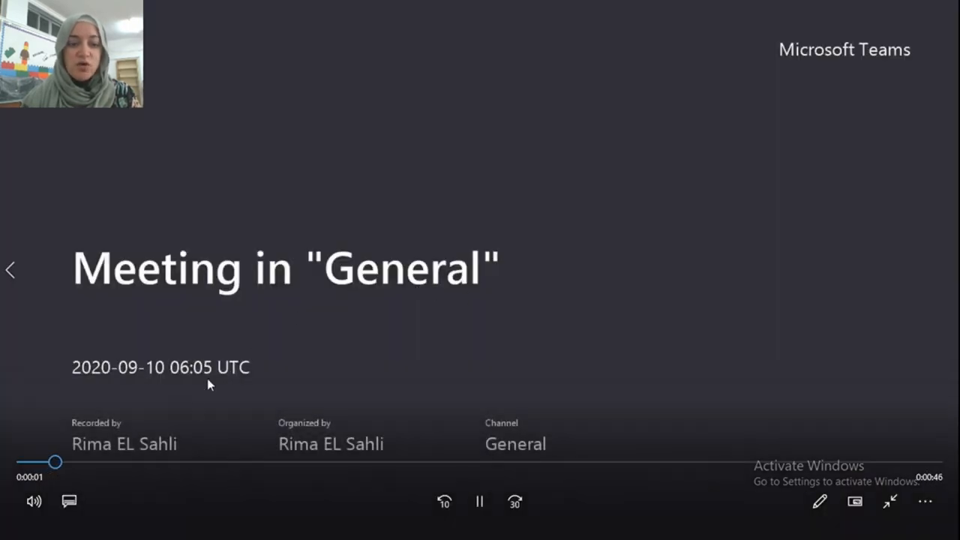
- Play the downloaded recording from its Meeting in "General" title card
{"action": "left_click", "coordinate": [480, 501]}
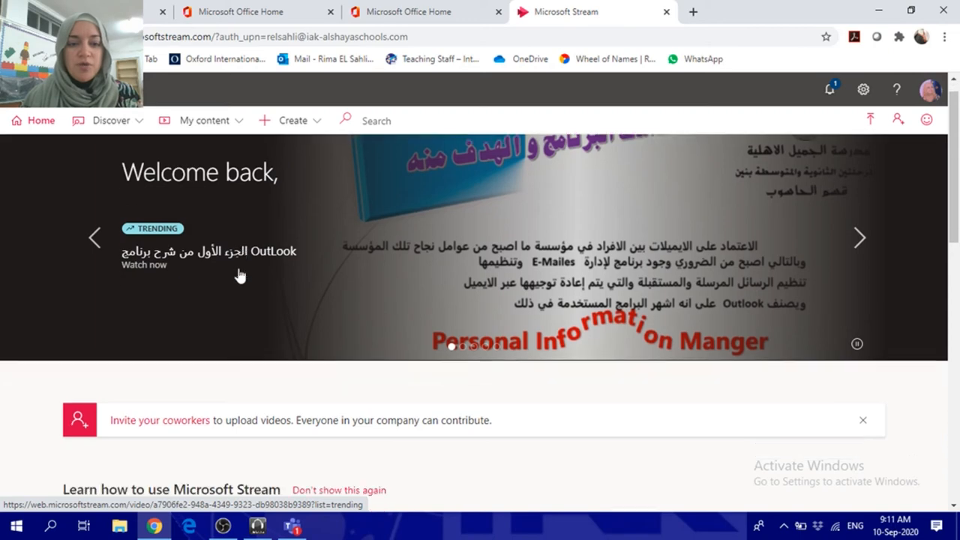
{"action": "scroll", "scroll_direction": "down", "scroll_amount": 3}
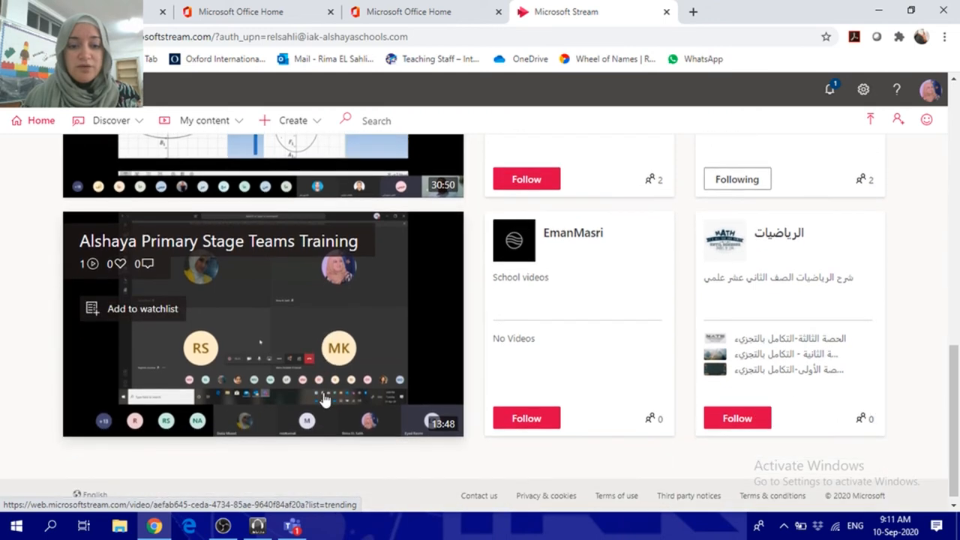